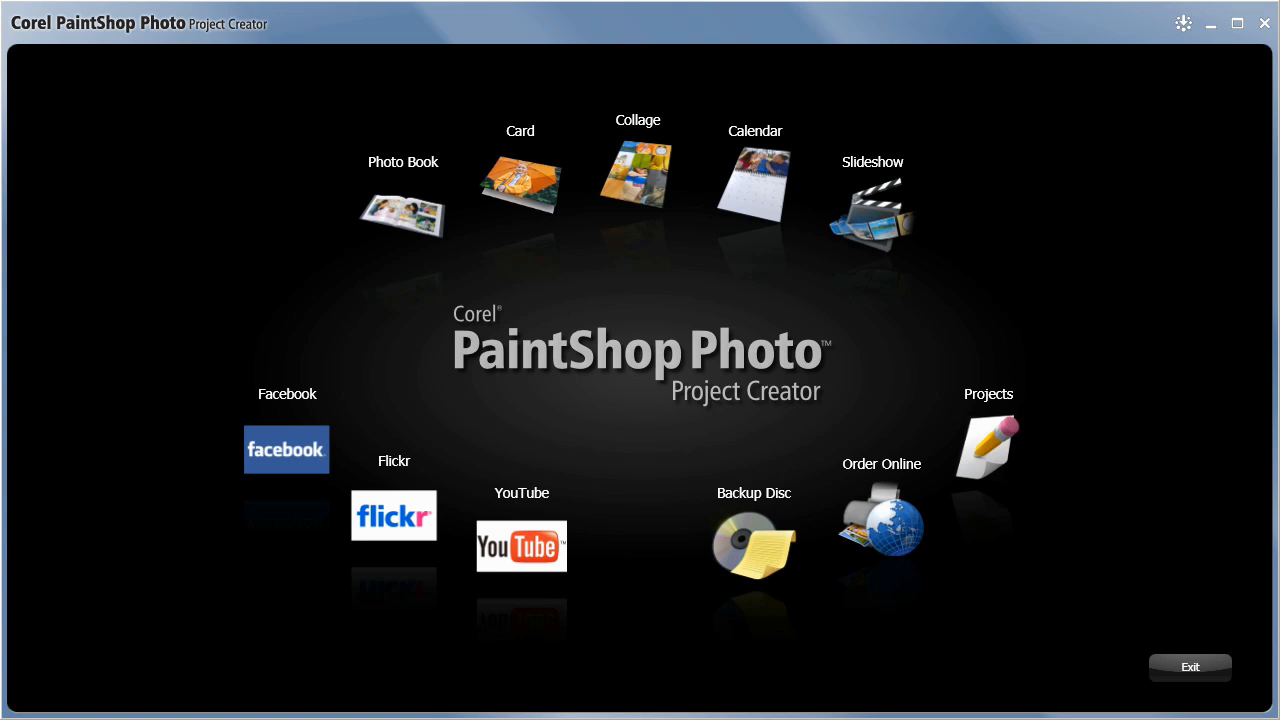
{"action": "mouse_move", "coordinate": [341, 238]}
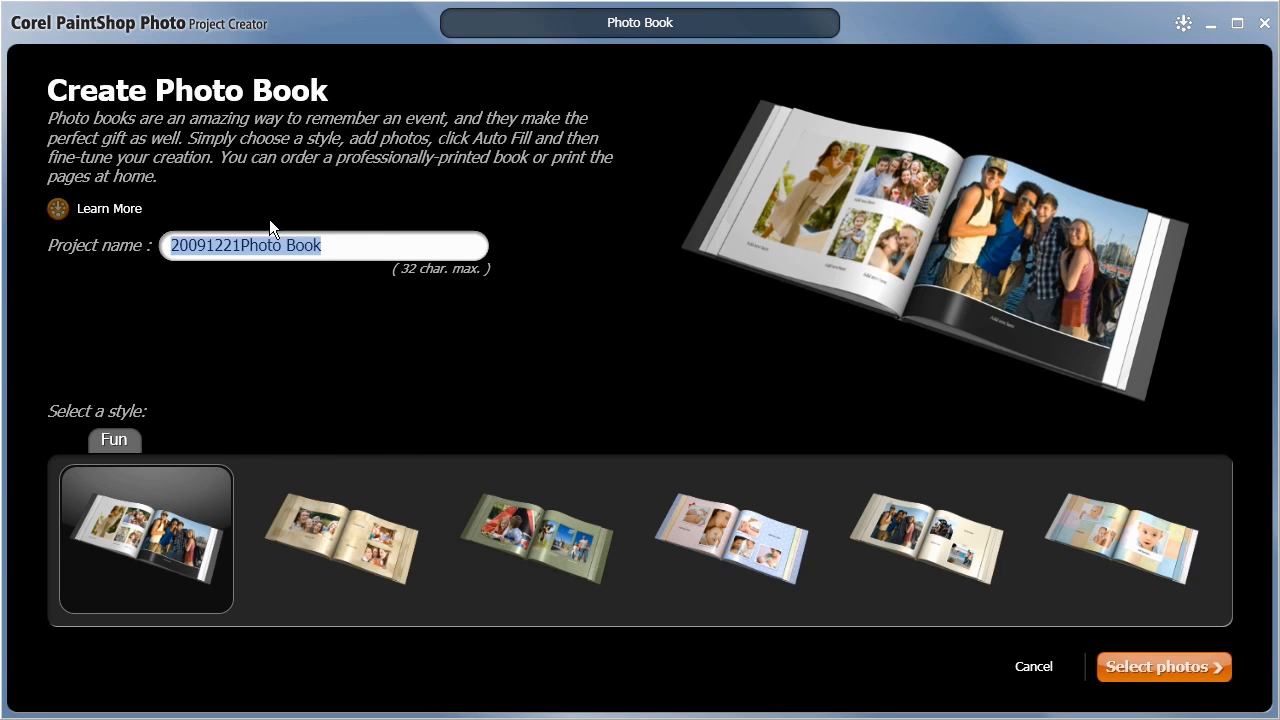
Step: Name the photo book 'Vacation 2009' with the default style and go to photo selection
{"action": "type", "text": "Vacation 2009"}
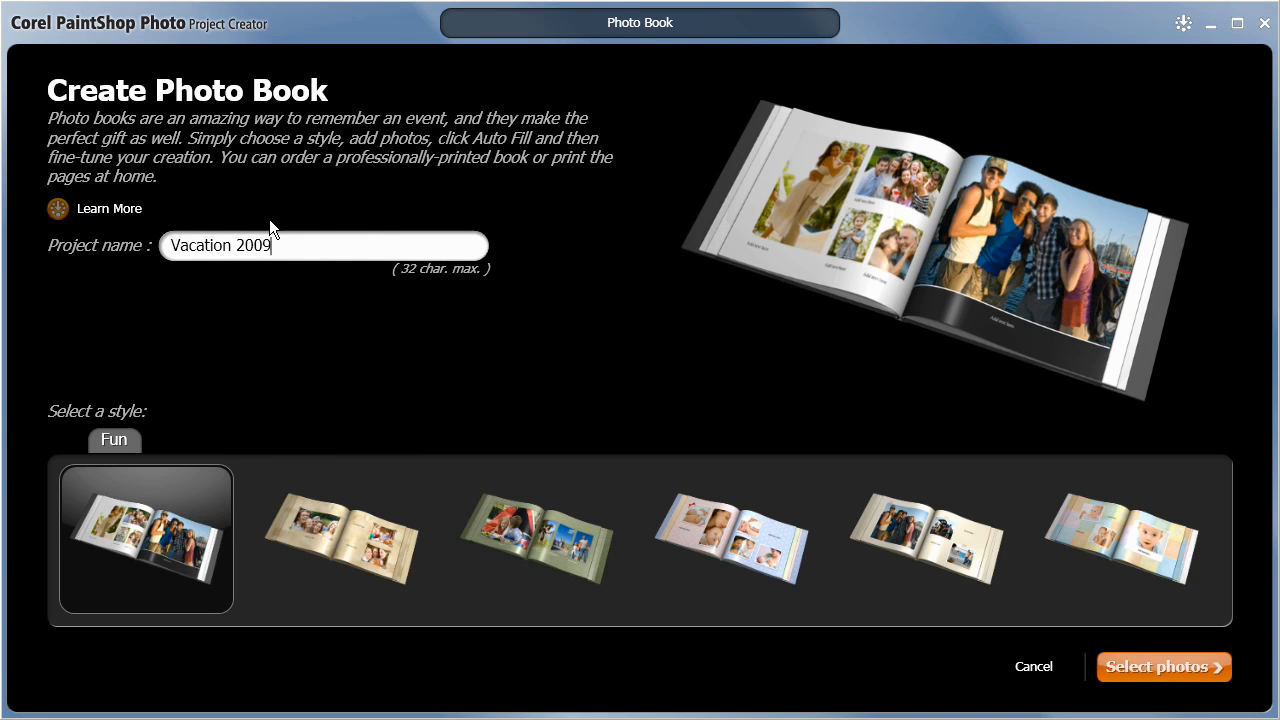
{"action": "left_click", "coordinate": [145, 539]}
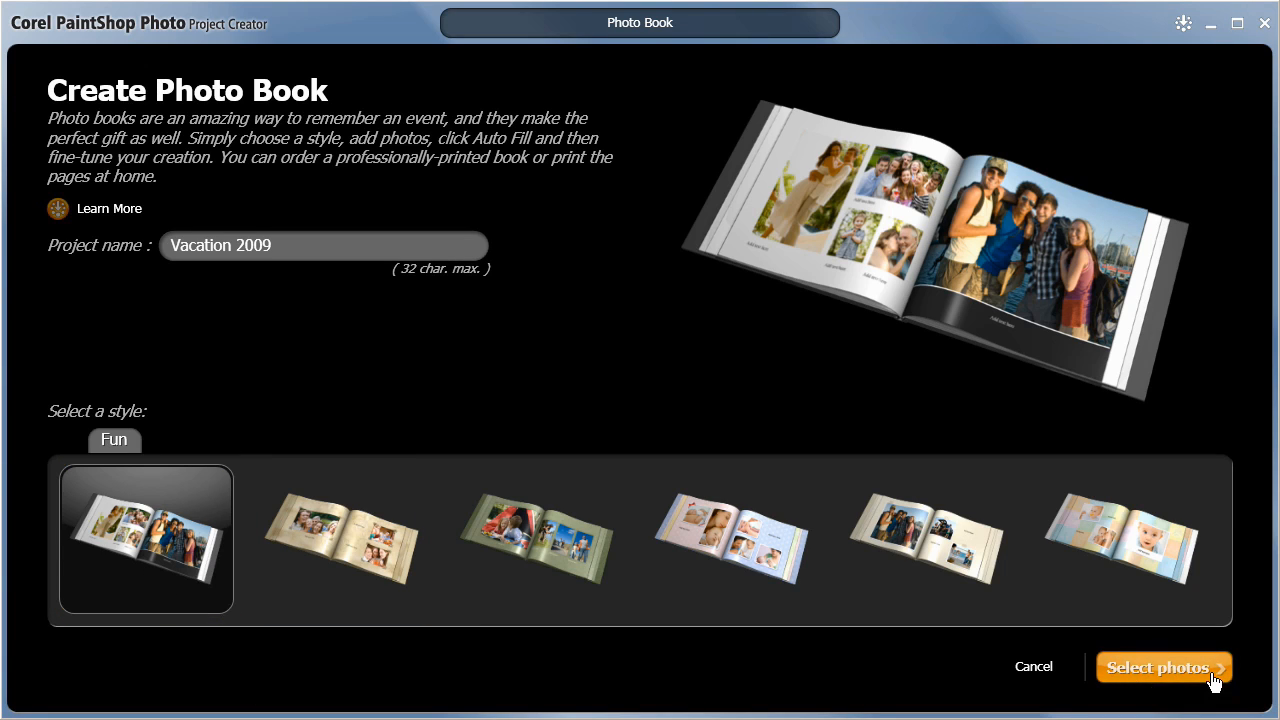
{"action": "left_click", "coordinate": [1163, 667]}
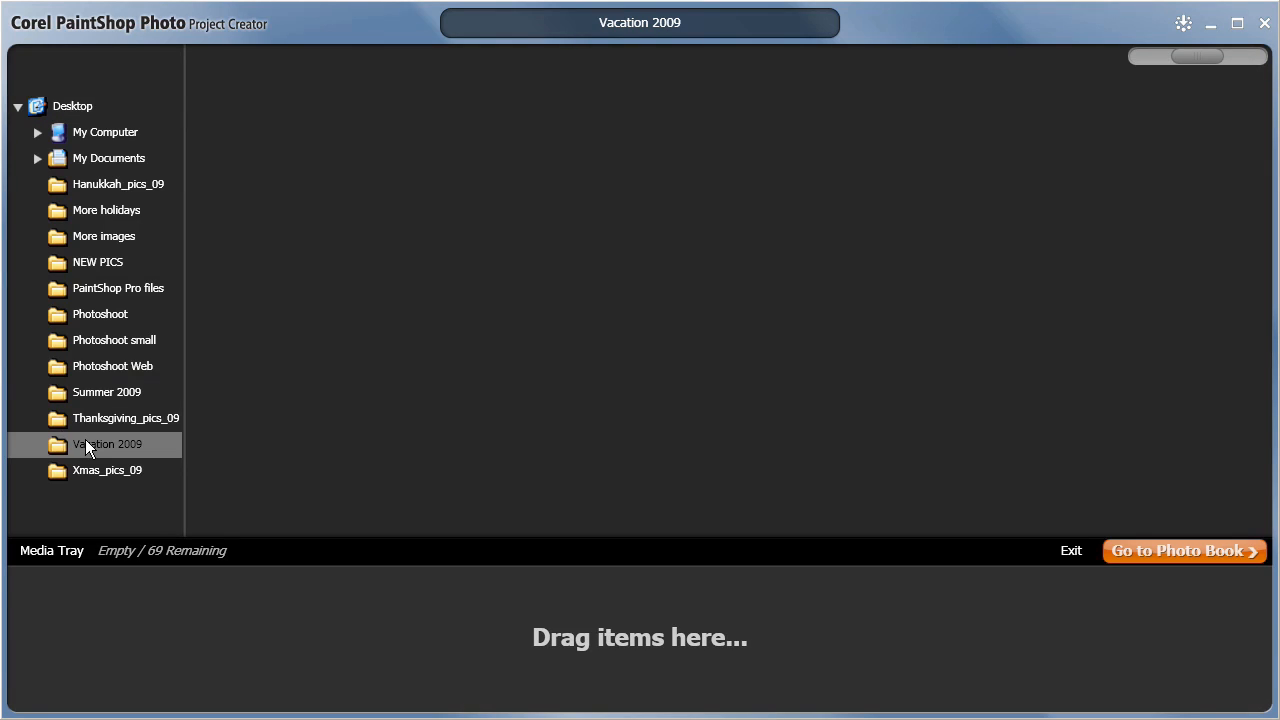
Step: Add the 26 photos from the Vacation 2009 folder and open the photo book editor
{"action": "left_click", "coordinate": [106, 444]}
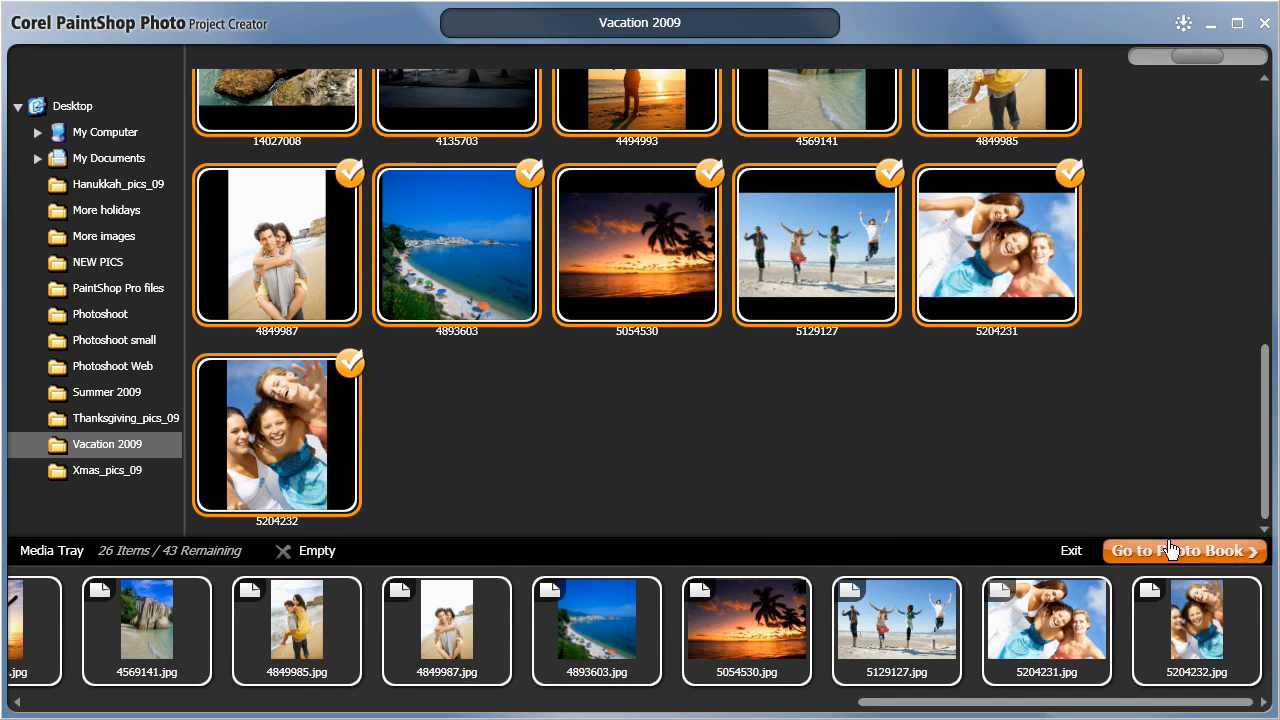
{"action": "left_click", "coordinate": [1184, 551]}
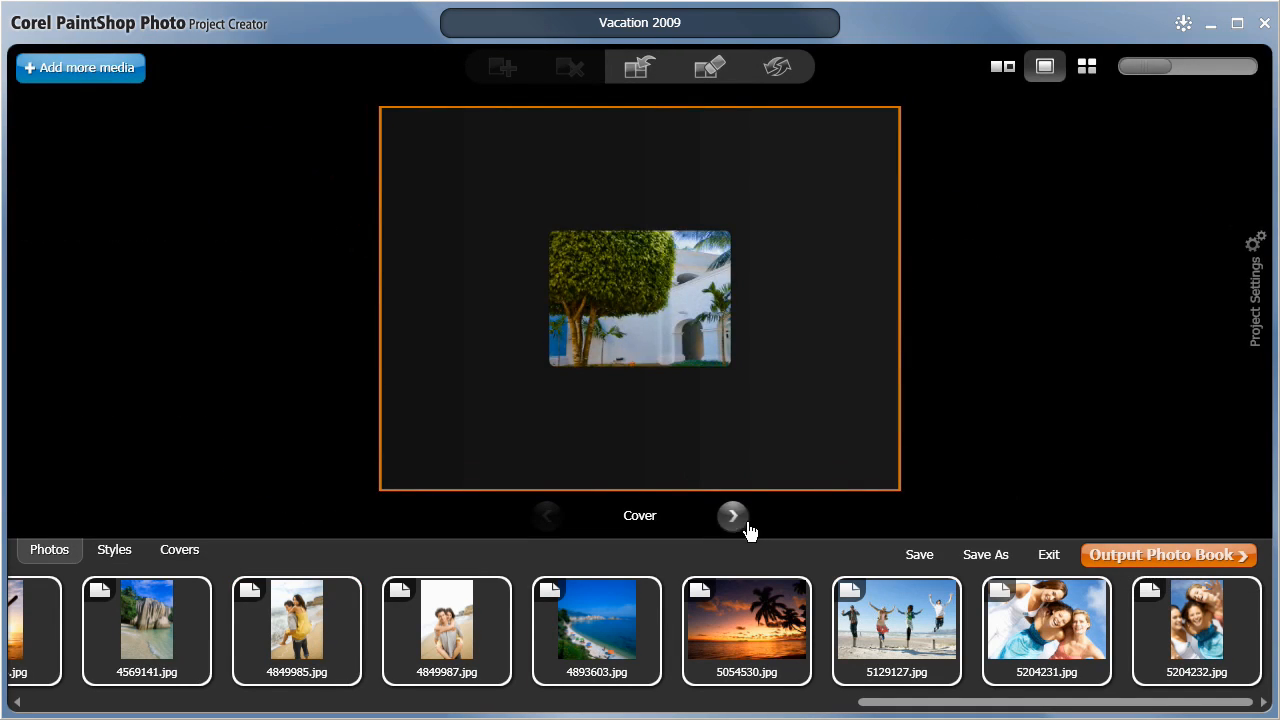
Step: Flip past the cover to page 1 with the sunset photo
{"action": "left_click", "coordinate": [732, 516]}
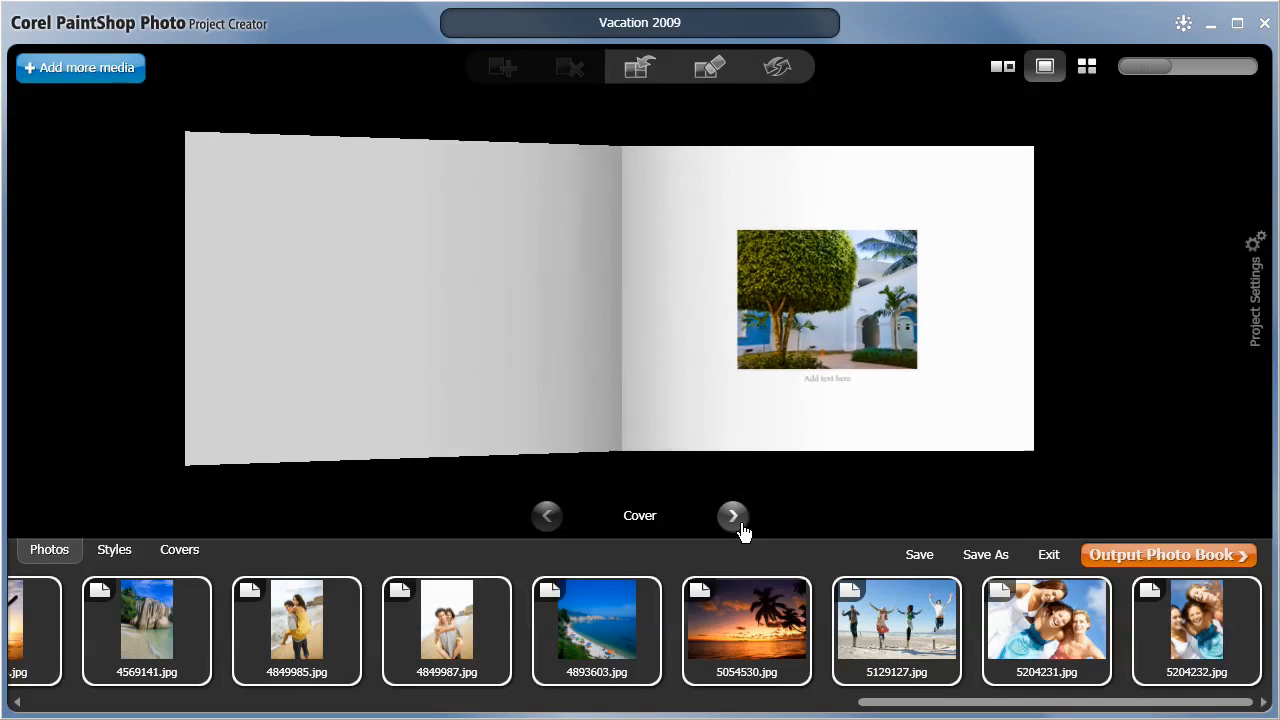
{"action": "left_click", "coordinate": [732, 515]}
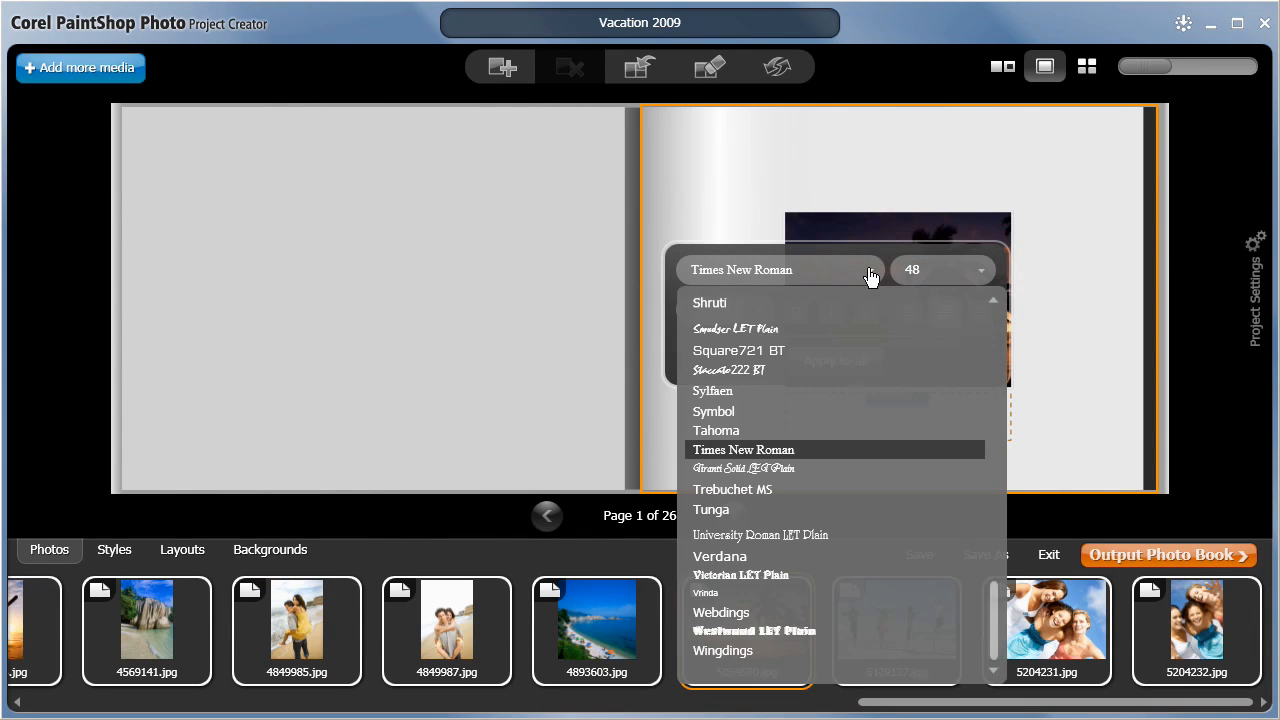
Step: Format the 'Bahamas 2009' title in Tunga, size 96, bold dark blue
{"action": "left_click", "coordinate": [711, 510]}
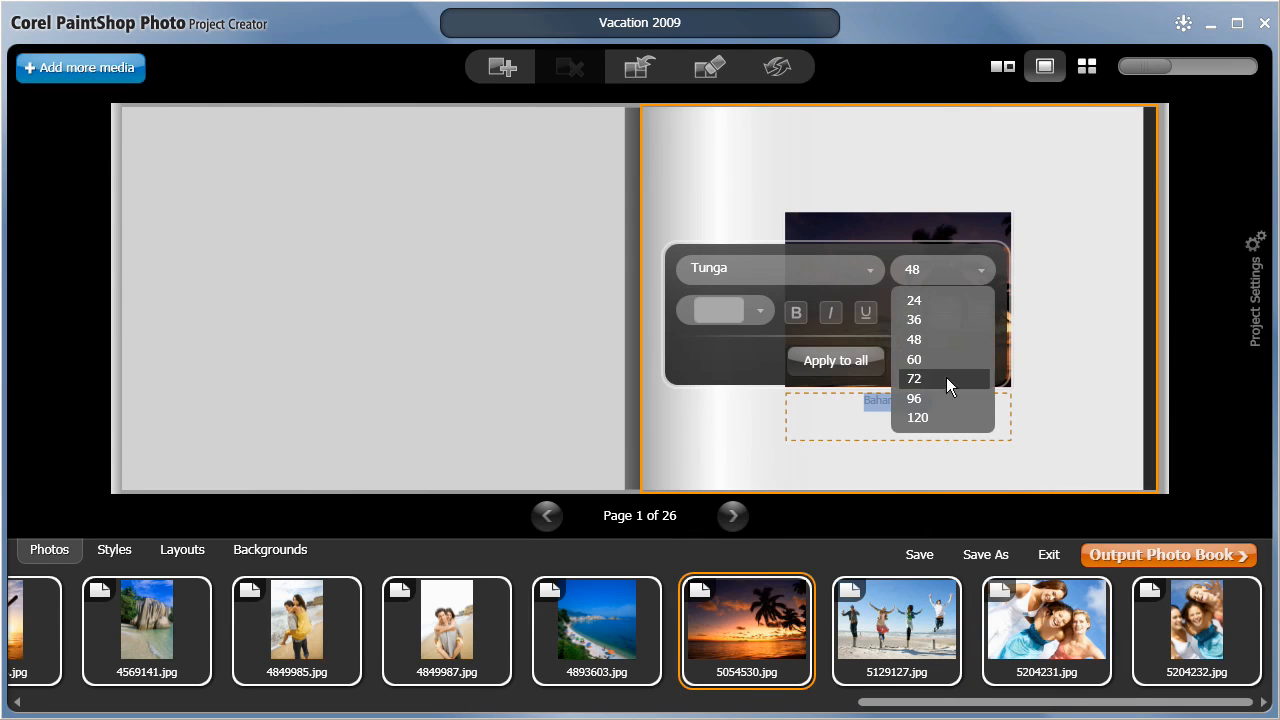
{"action": "left_click", "coordinate": [914, 398]}
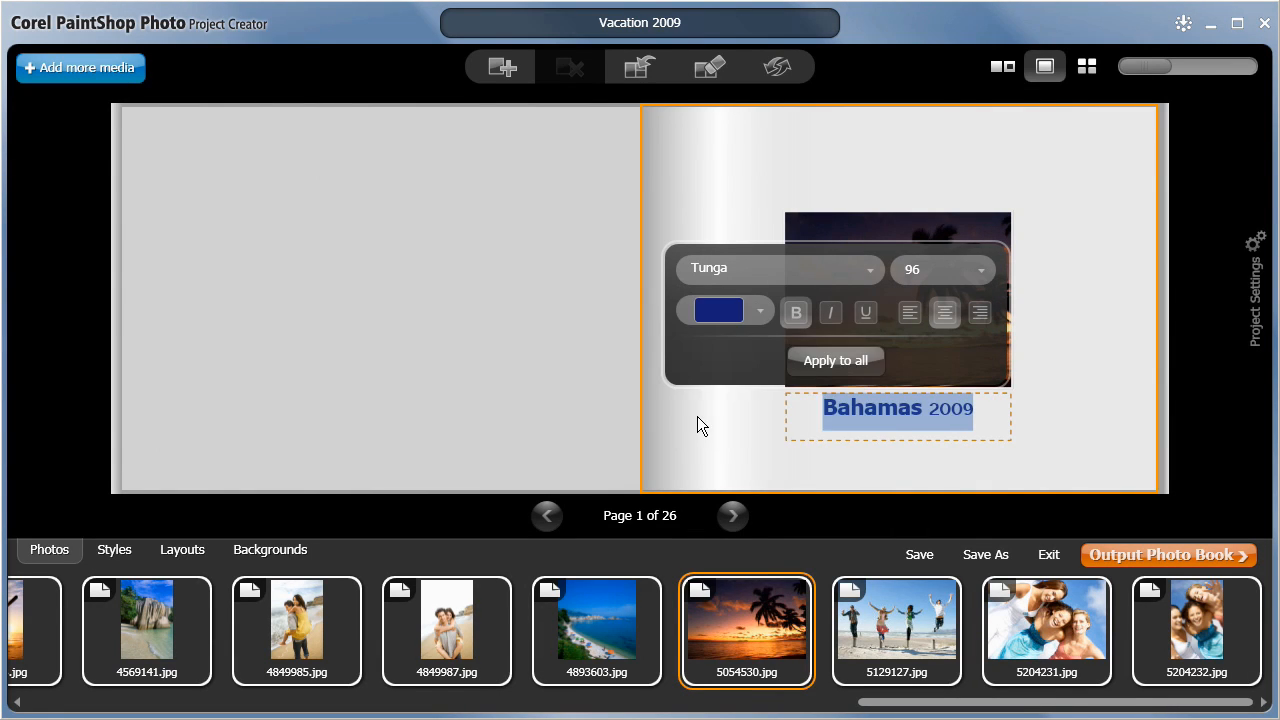
{"action": "left_click", "coordinate": [732, 516]}
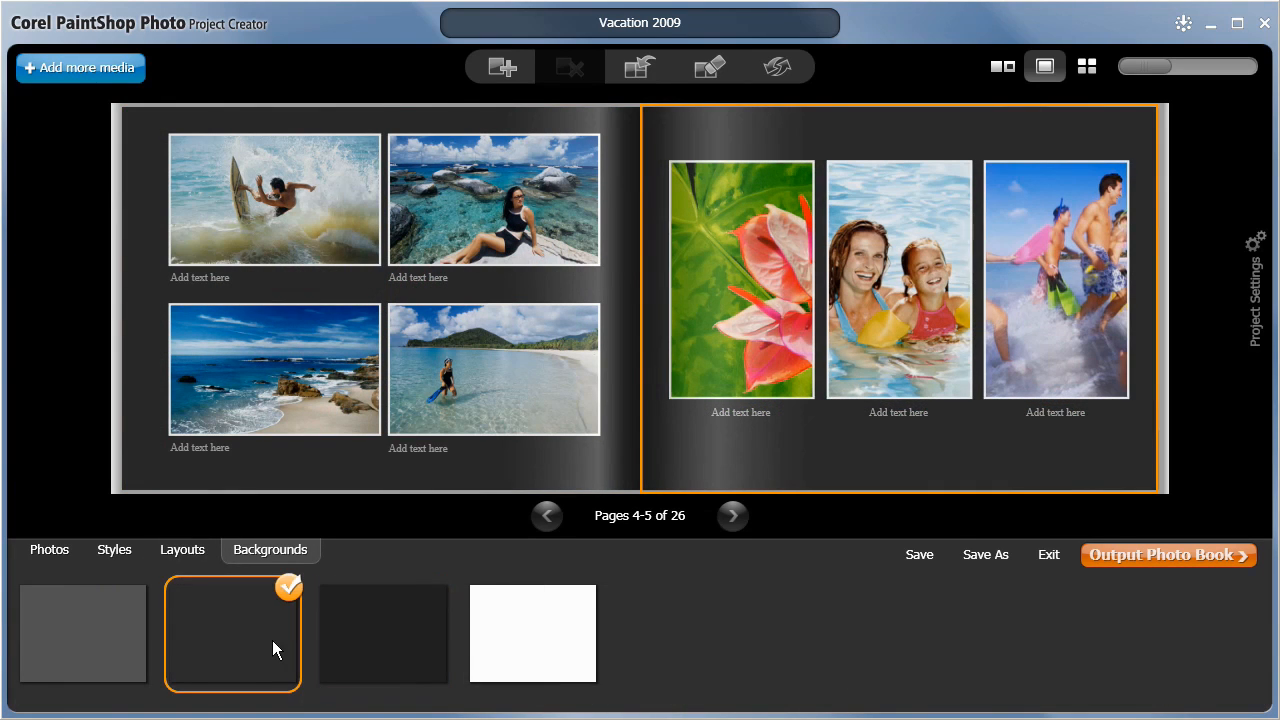
Step: Set page 5's background to white via the white swatch
{"action": "left_click", "coordinate": [532, 633]}
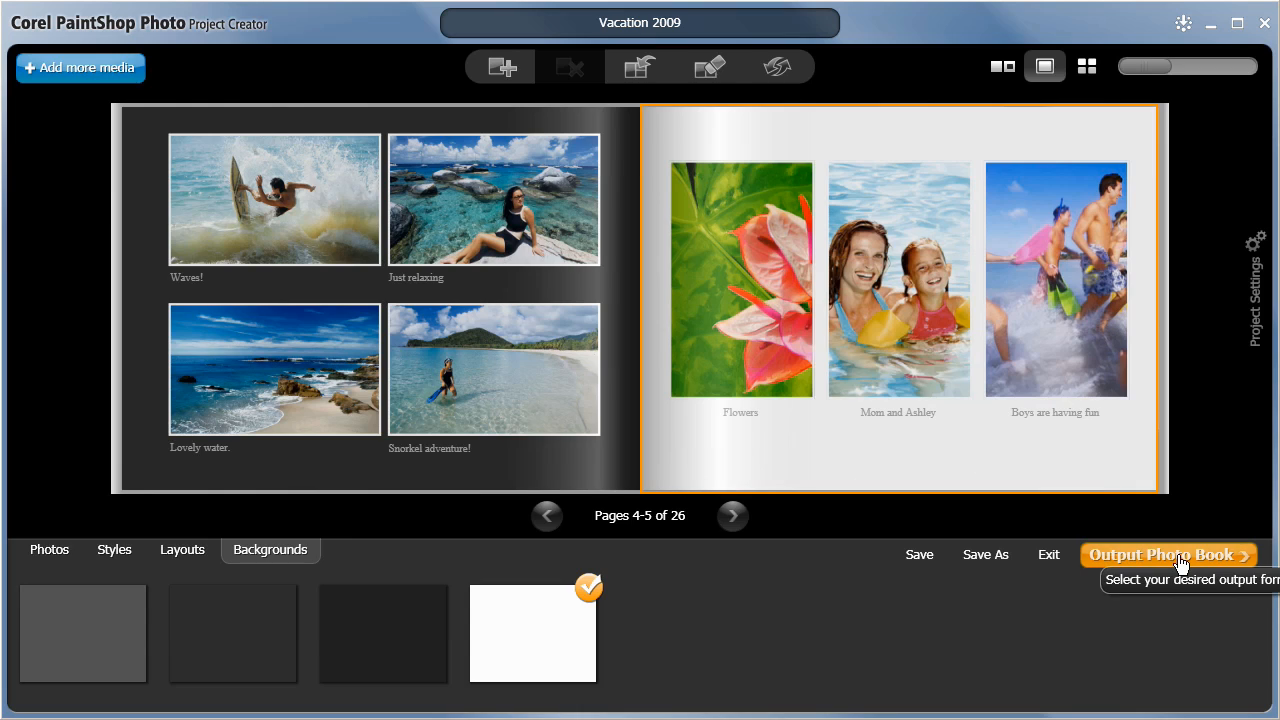
Step: Open the Output screen listing print, e-mail, JPEG, PDF, Silverlight and online-order options
{"action": "left_click", "coordinate": [1167, 554]}
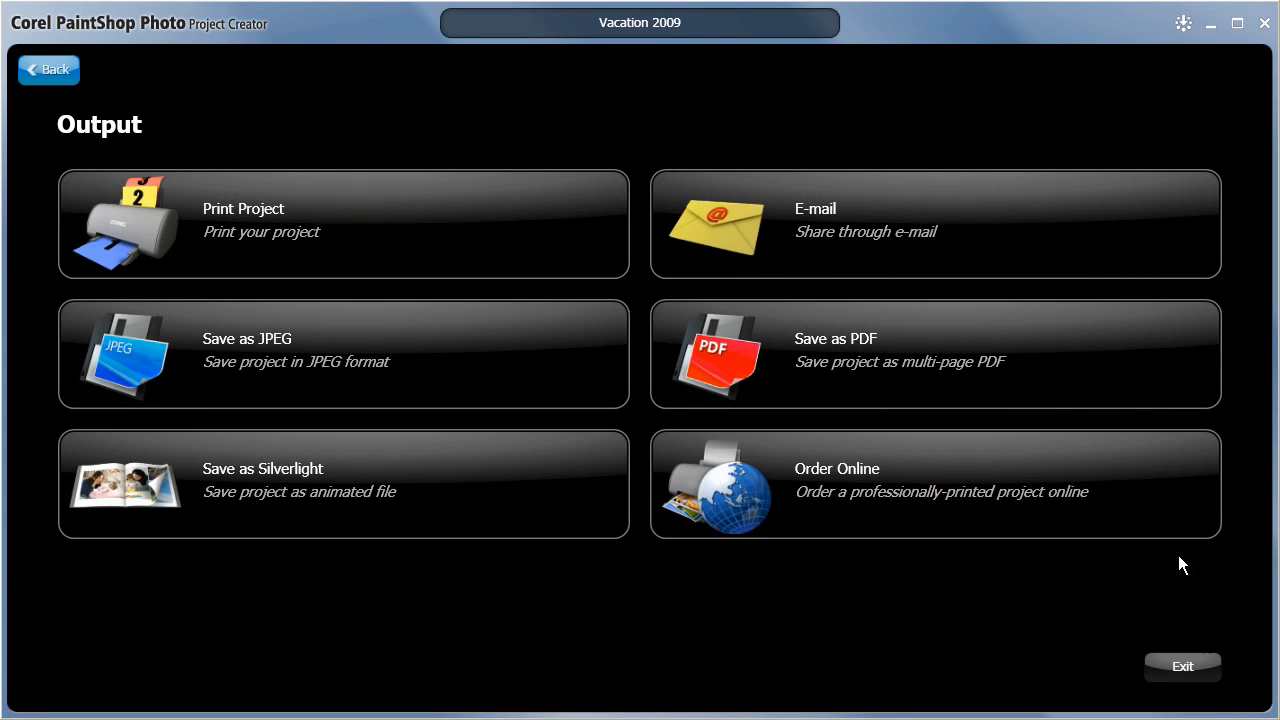
{"action": "mouse_move", "coordinate": [517, 222]}
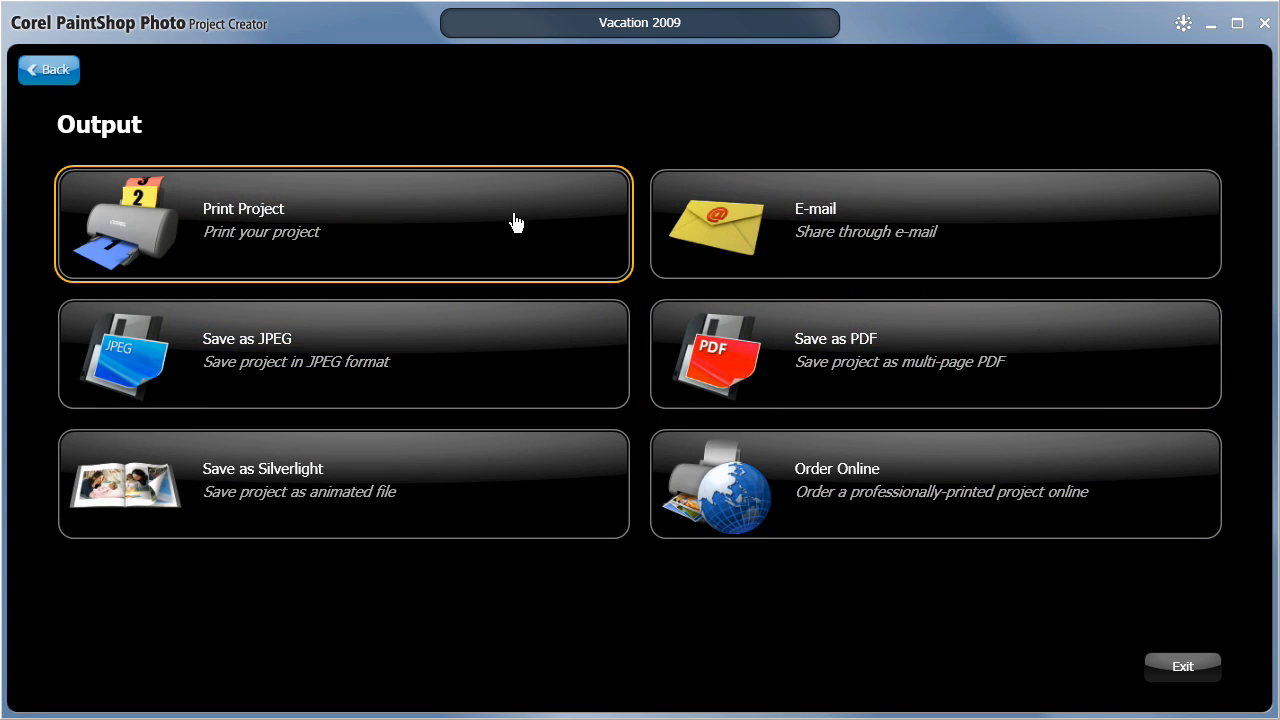
{"action": "mouse_move", "coordinate": [760, 227]}
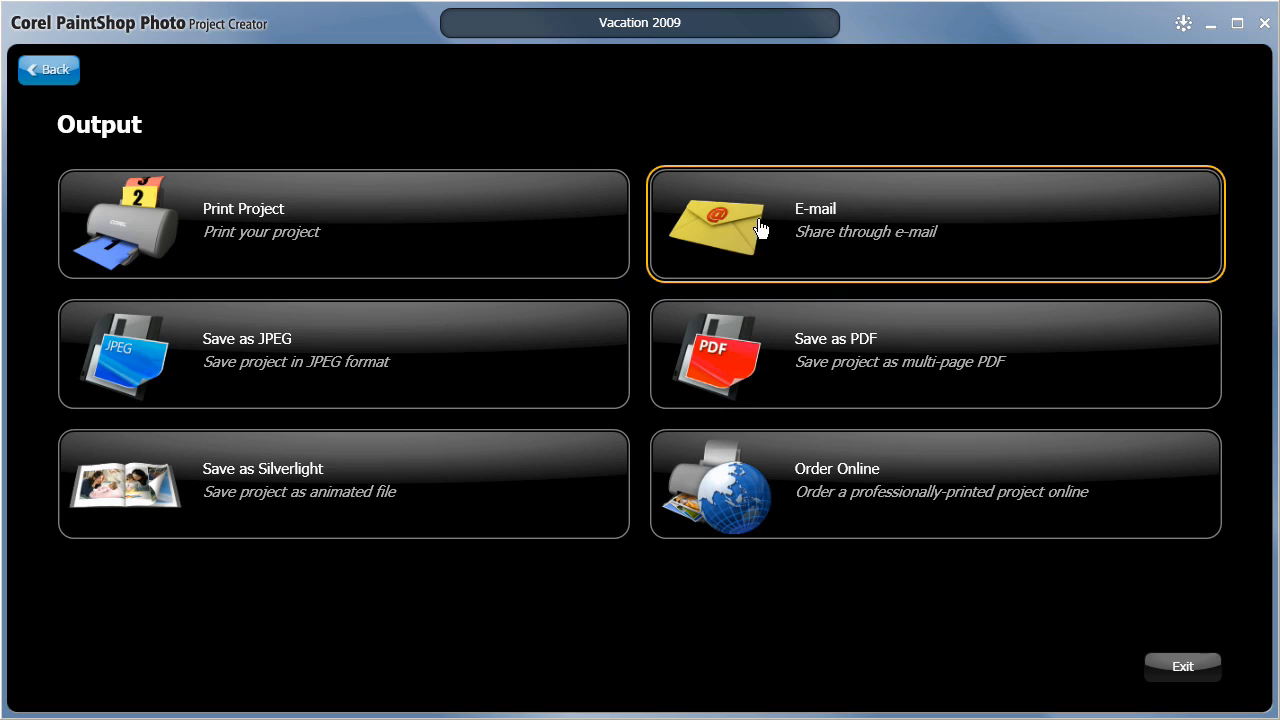
{"action": "mouse_move", "coordinate": [725, 350]}
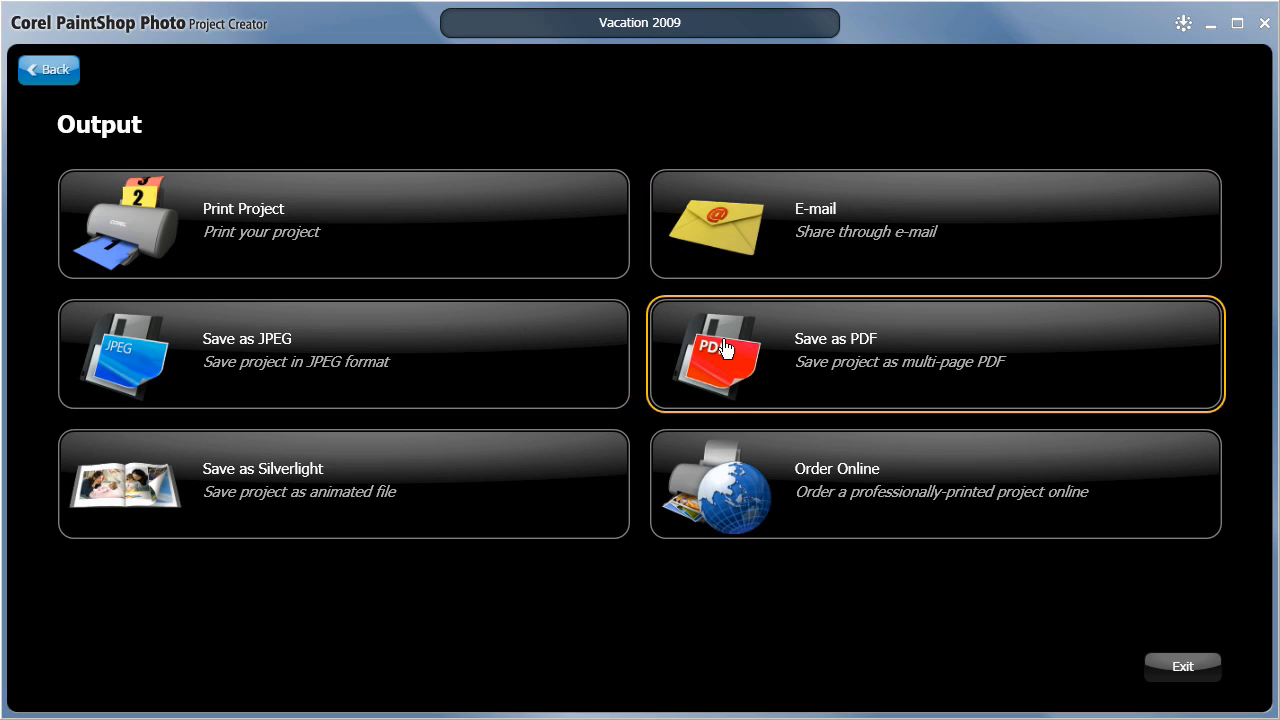